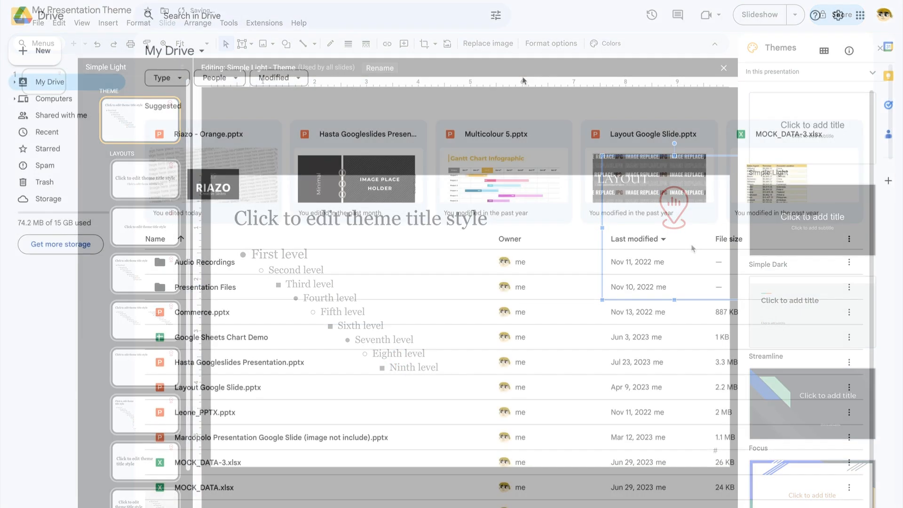
# - Create a blank Google Slides presentation from Drive's New menu
pyautogui.click(723, 68)
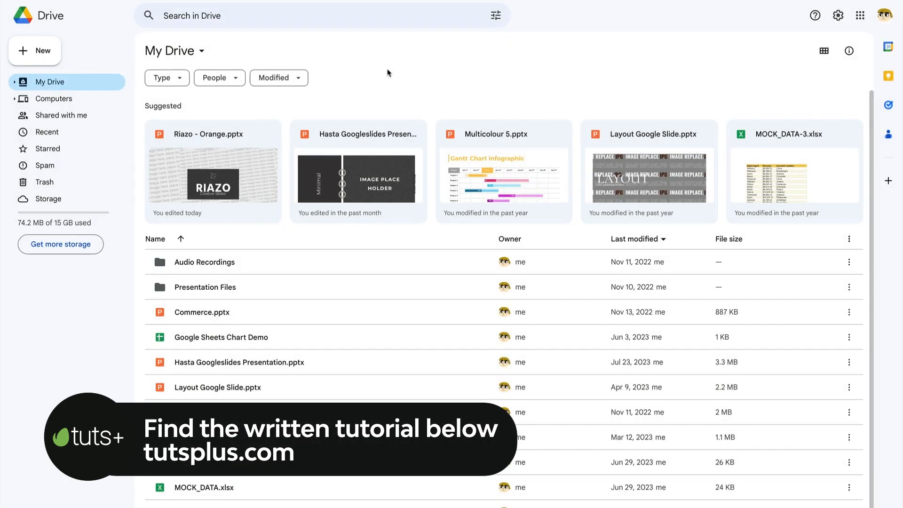
pyautogui.click(34, 51)
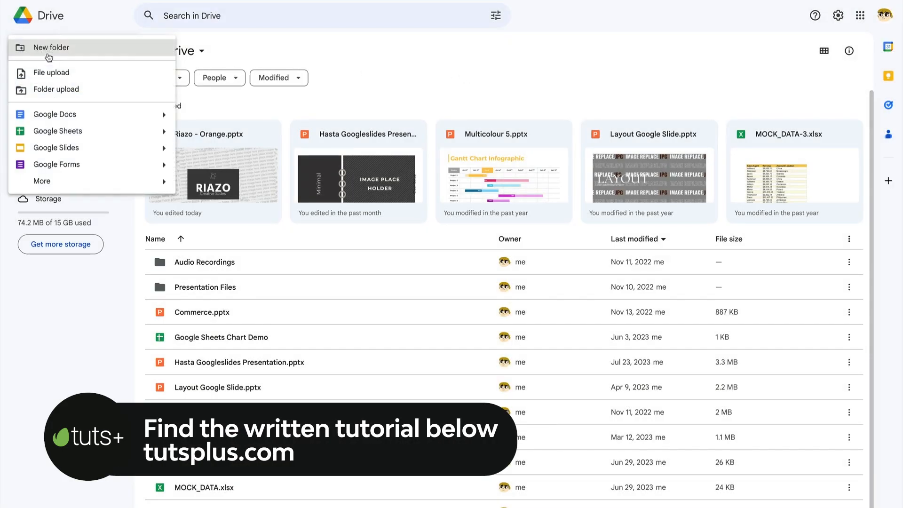
pyautogui.click(56, 147)
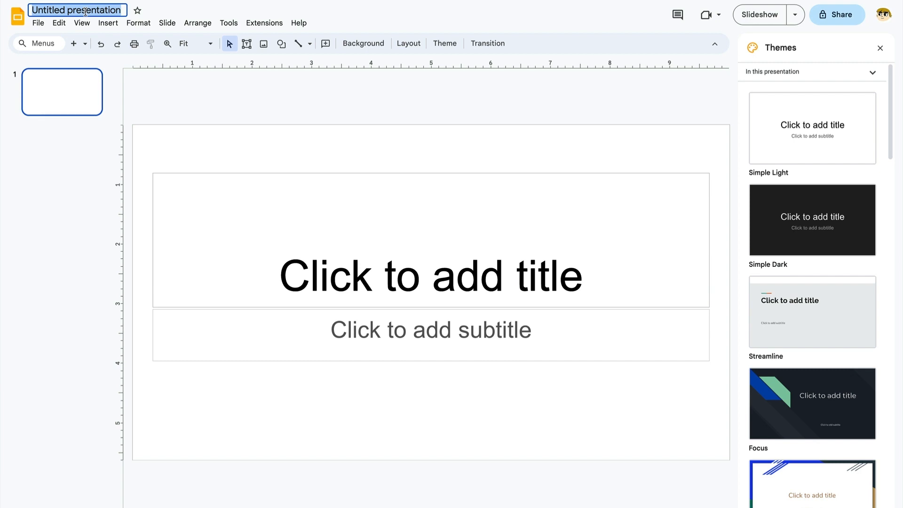
# - Rename the untitled presentation to 'My Presentation Theme'
pyautogui.write('My Pre')
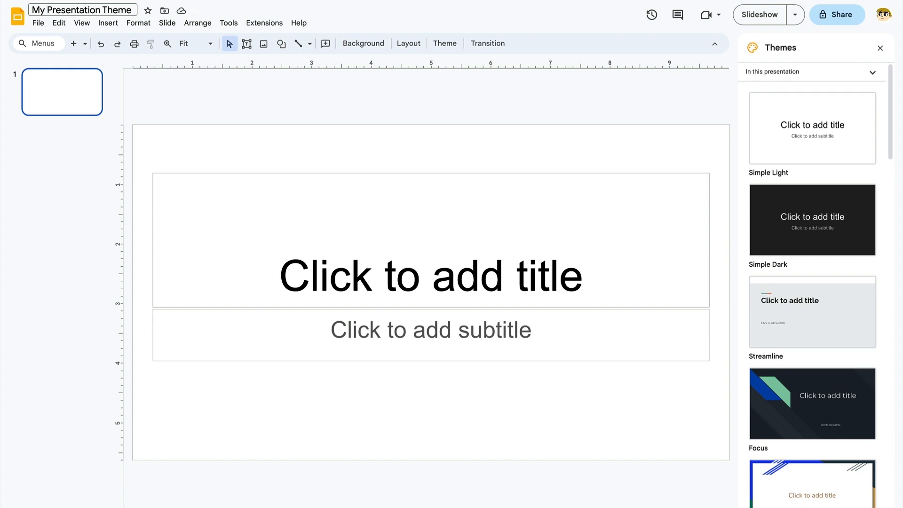
# - Open the Theme builder and select the Simple Light master theme slide
pyautogui.click(82, 23)
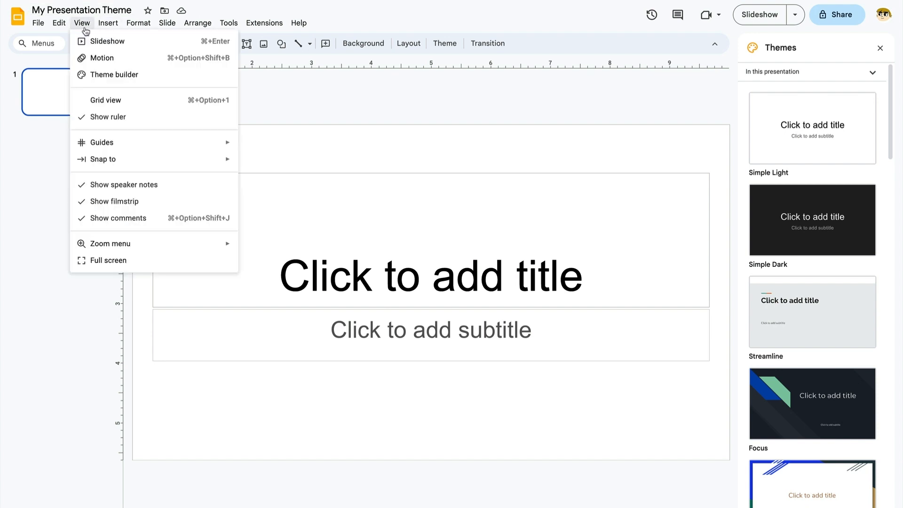
pyautogui.click(114, 73)
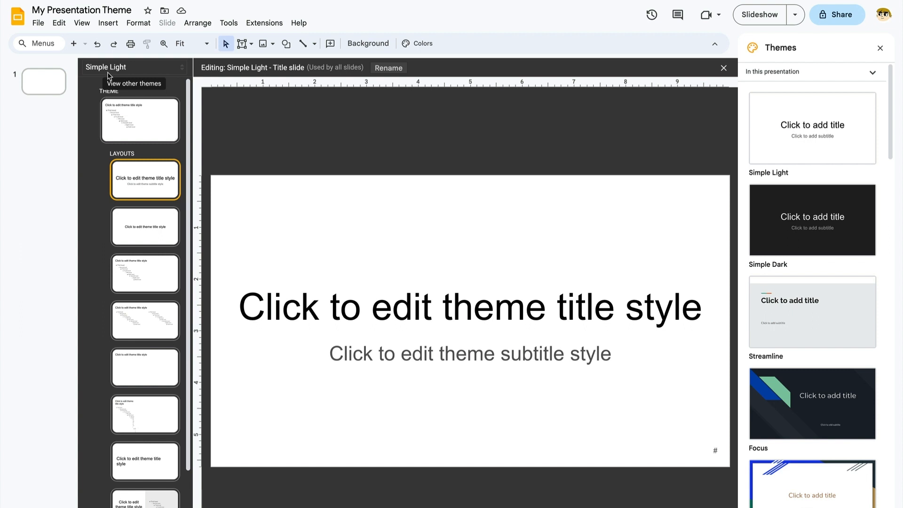
pyautogui.click(139, 120)
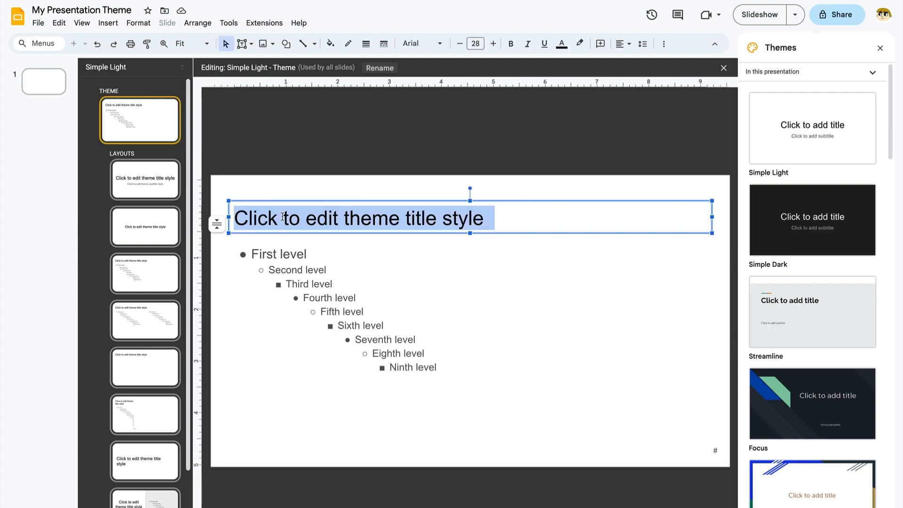
# - Set the master title and bulleted body placeholders to the Georgia font
pyautogui.click(410, 43)
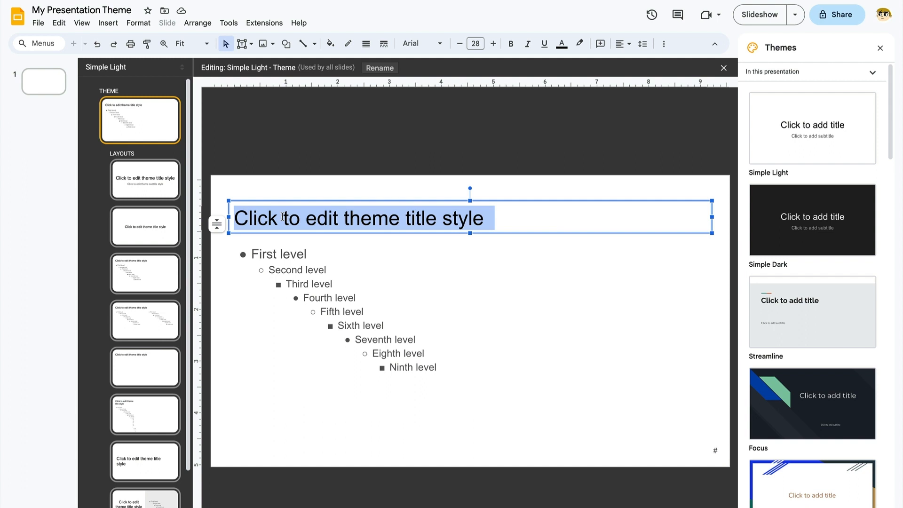
pyautogui.click(416, 43)
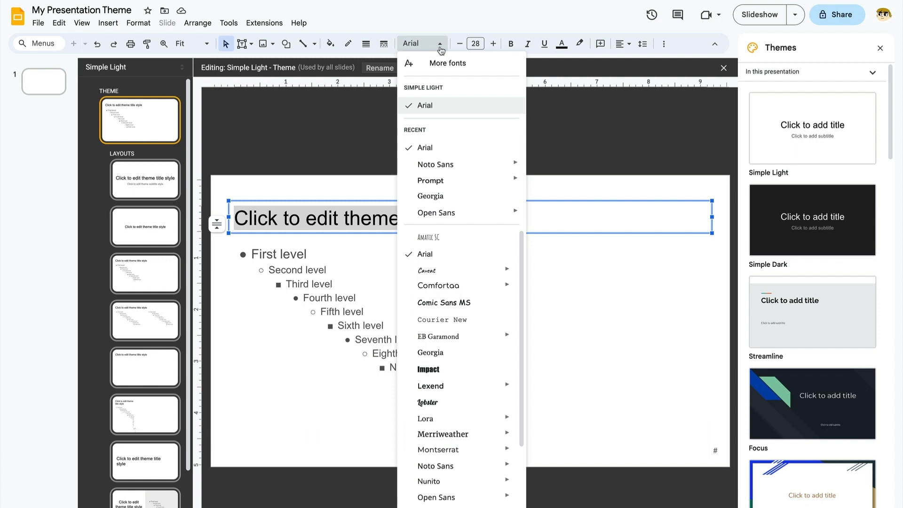
pyautogui.moveTo(431, 196)
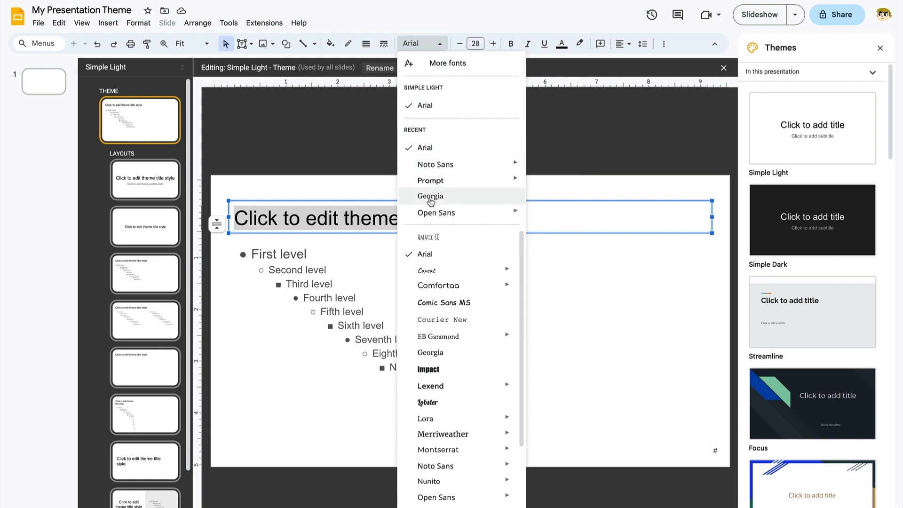
pyautogui.click(430, 196)
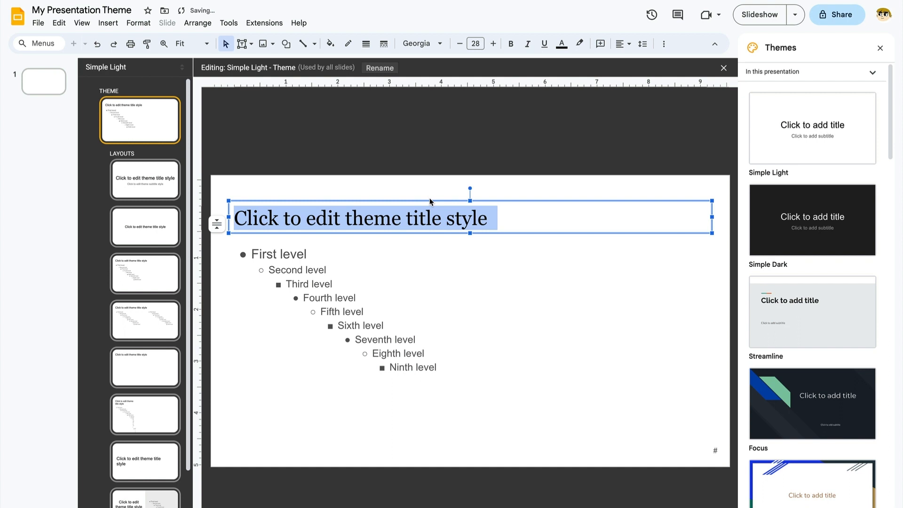
pyautogui.moveTo(290, 256)
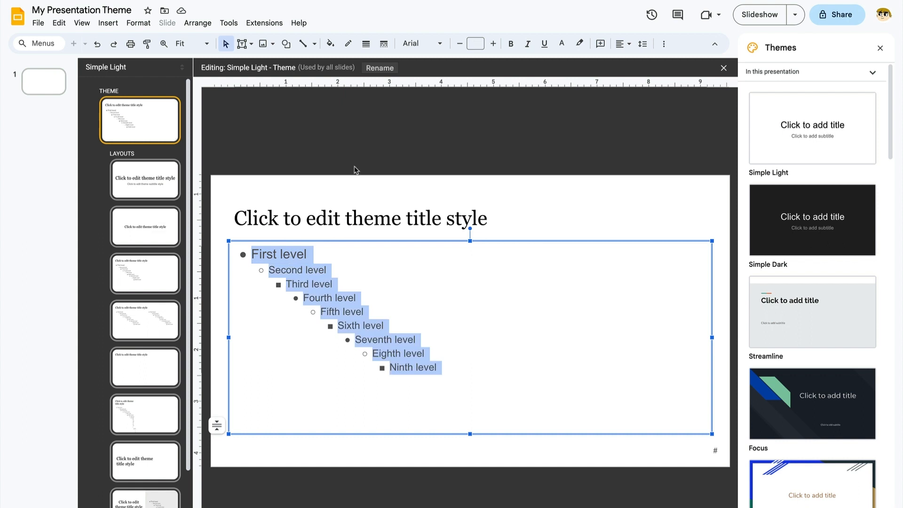
pyautogui.click(410, 44)
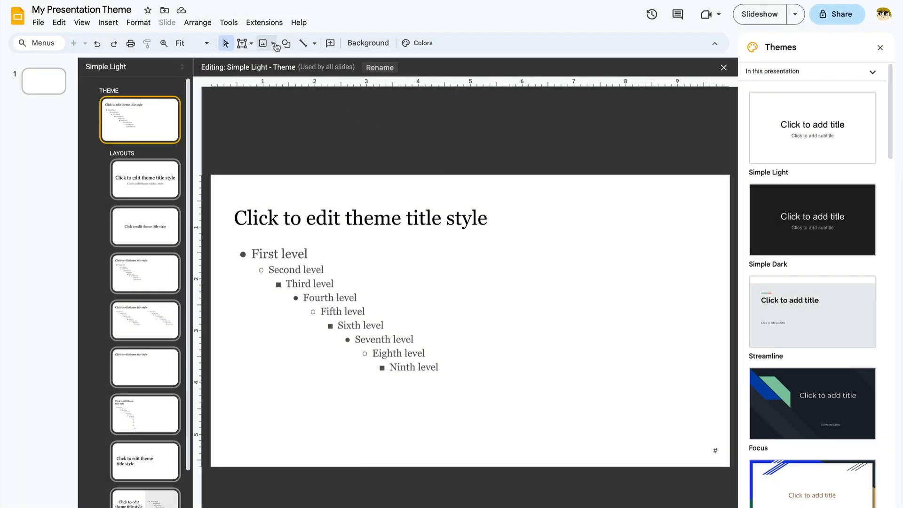
# - Upload the red map-pin logo PNG and place it at the master slide's top right
pyautogui.click(276, 42)
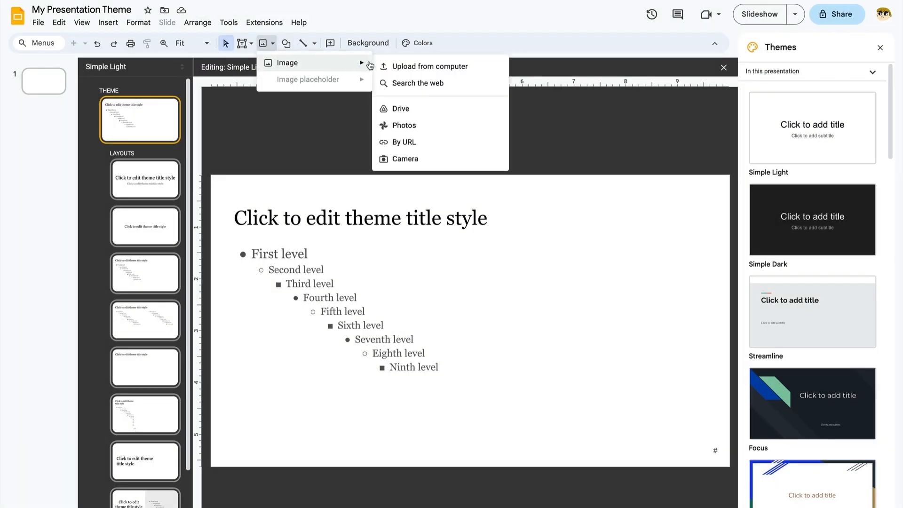
pyautogui.click(431, 66)
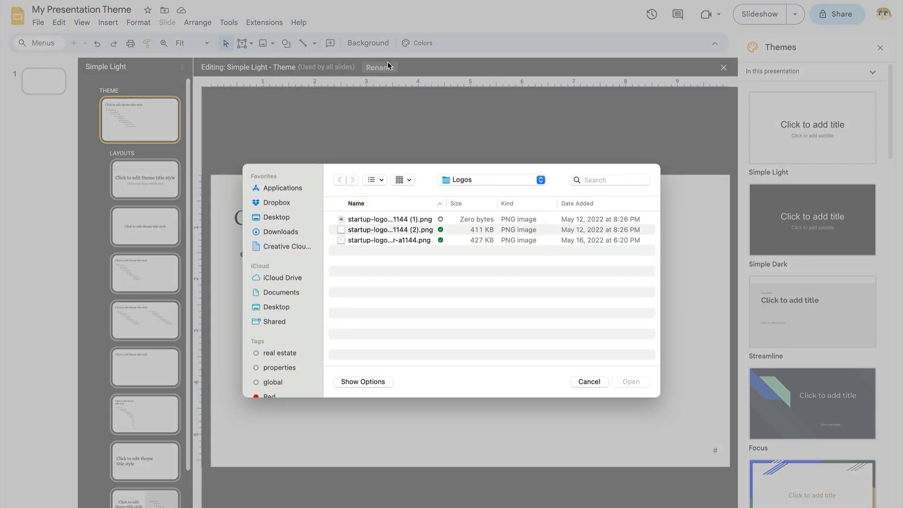
pyautogui.click(389, 240)
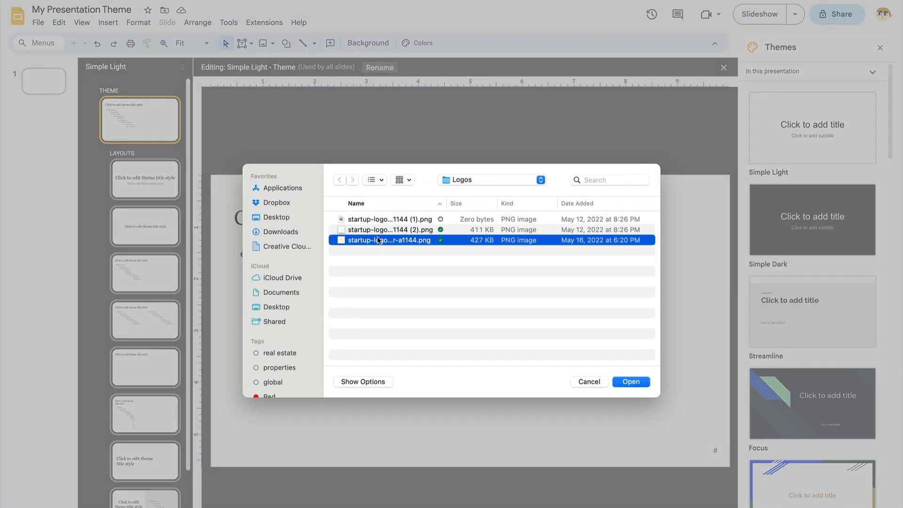
pyautogui.click(631, 381)
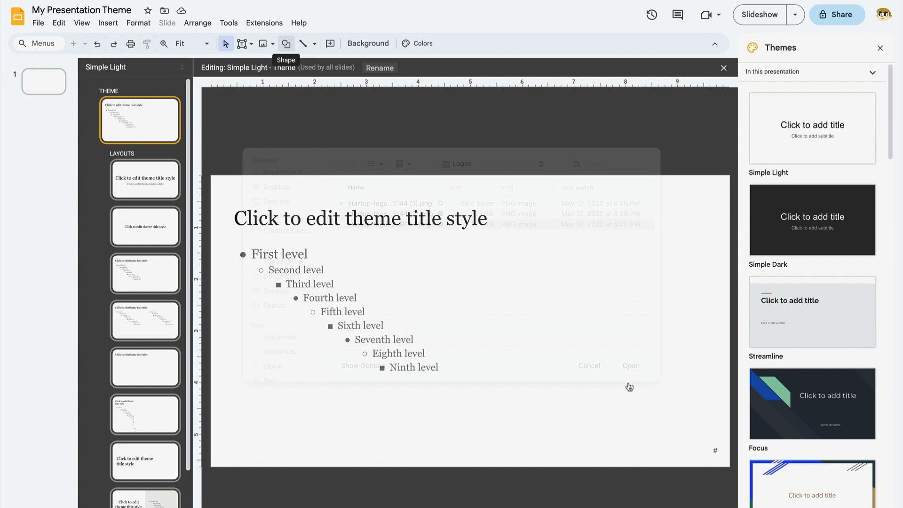
pyautogui.click(631, 365)
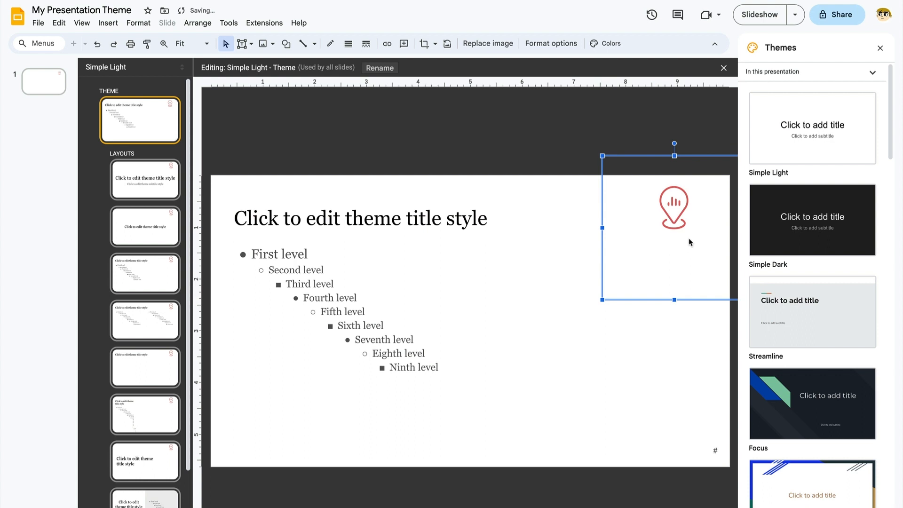
pyautogui.click(650, 129)
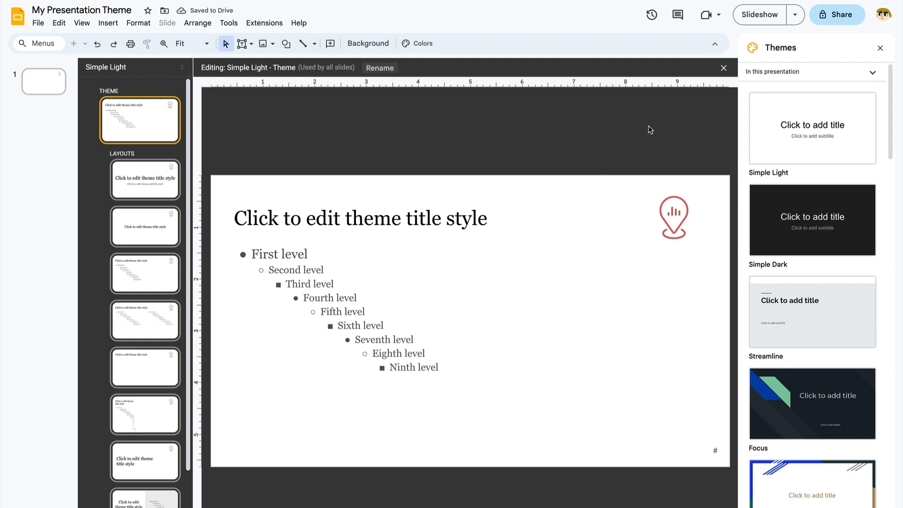
pyautogui.moveTo(262, 184)
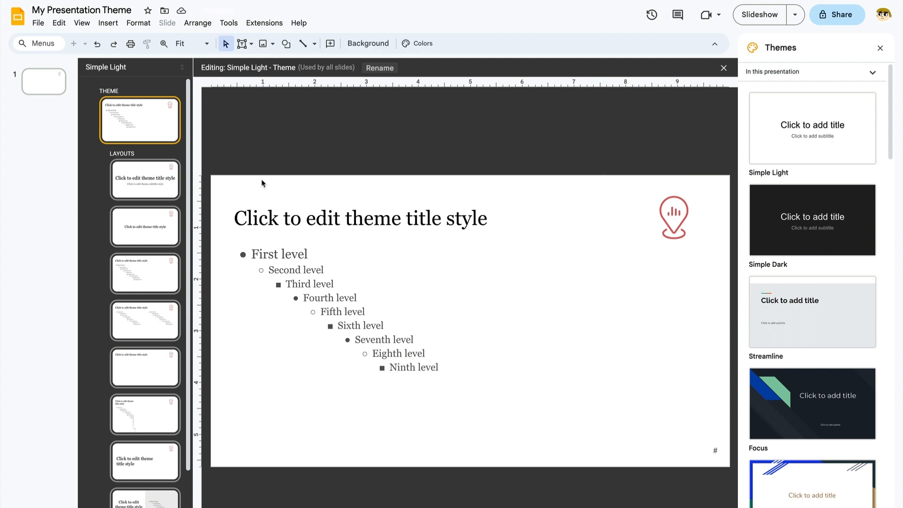
# - Make the Title slide layout's title italic and its subtitle underlined
pyautogui.click(144, 179)
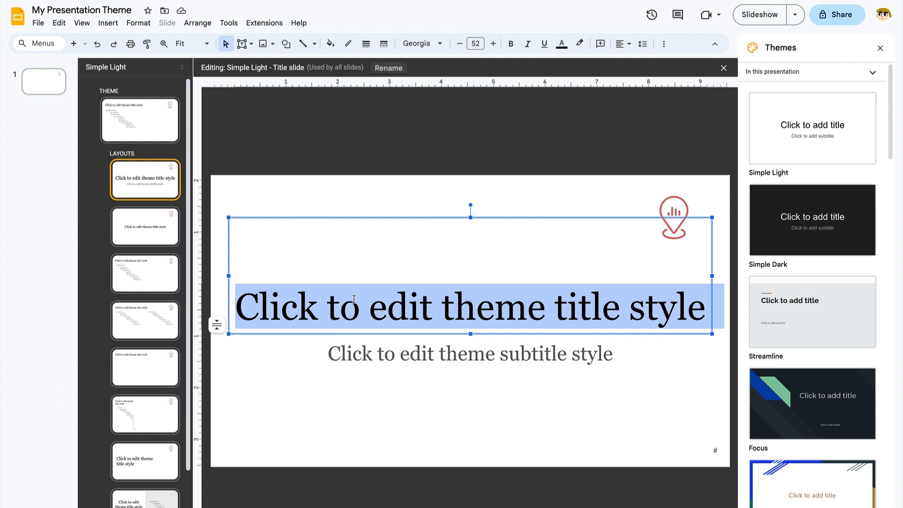
pyautogui.moveTo(536, 33)
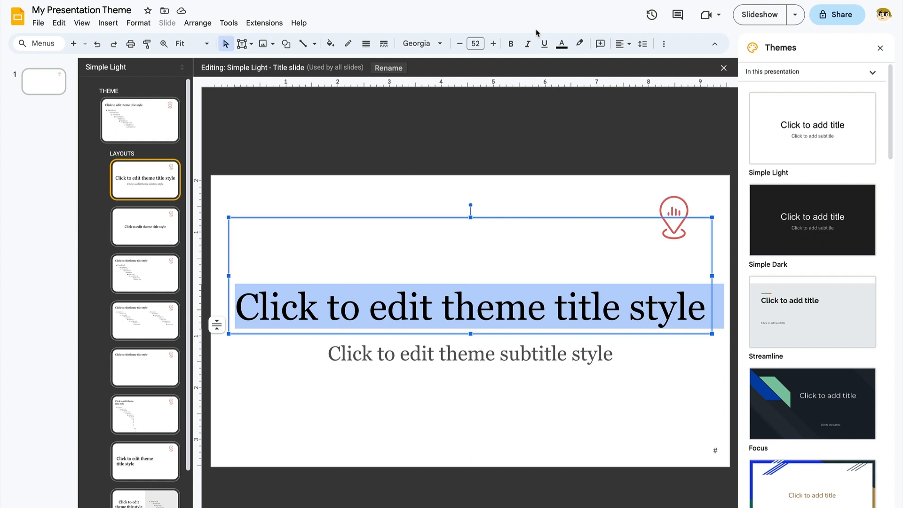
pyautogui.click(528, 43)
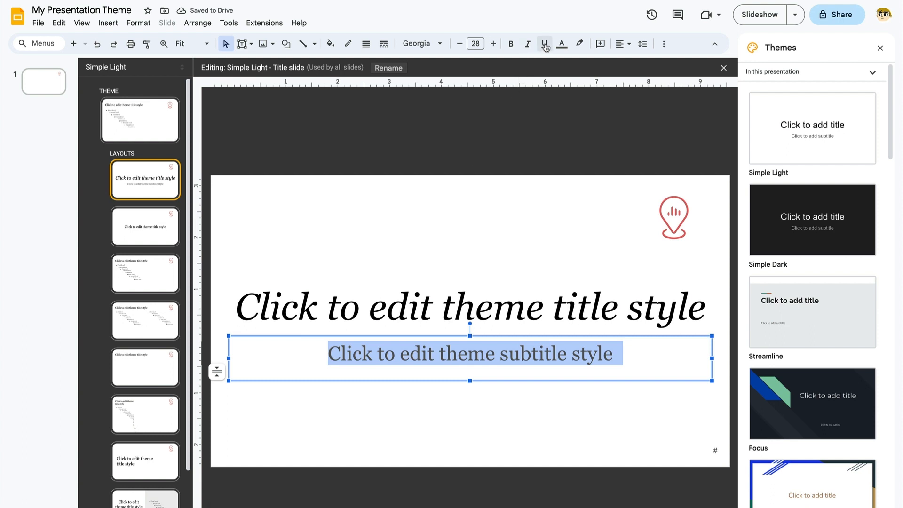
pyautogui.click(140, 120)
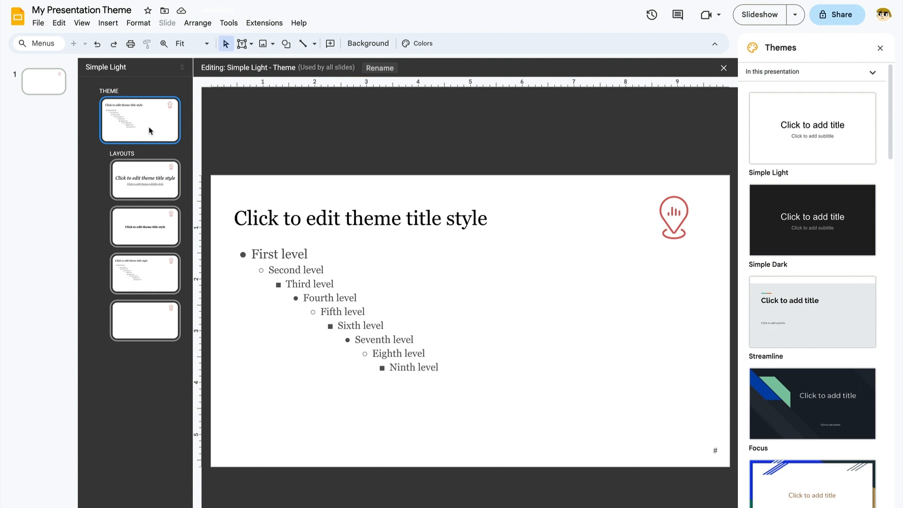
pyautogui.click(145, 180)
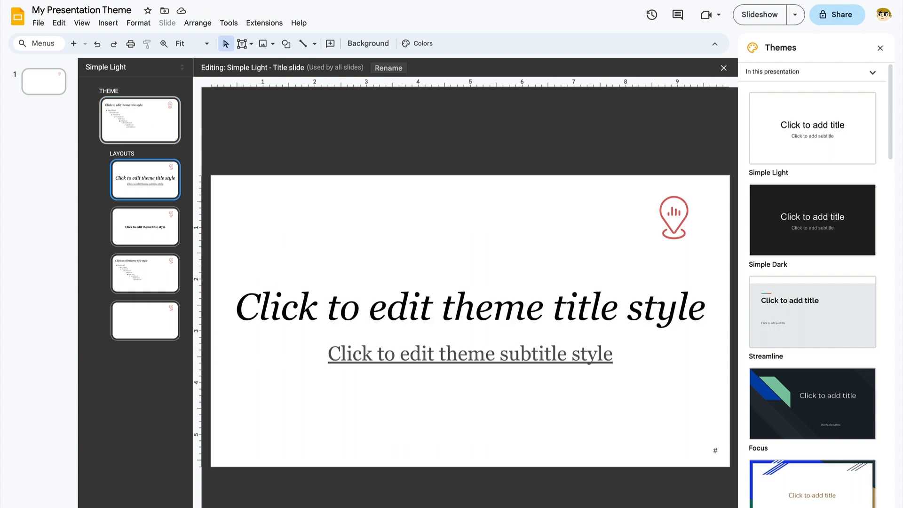
pyautogui.click(144, 227)
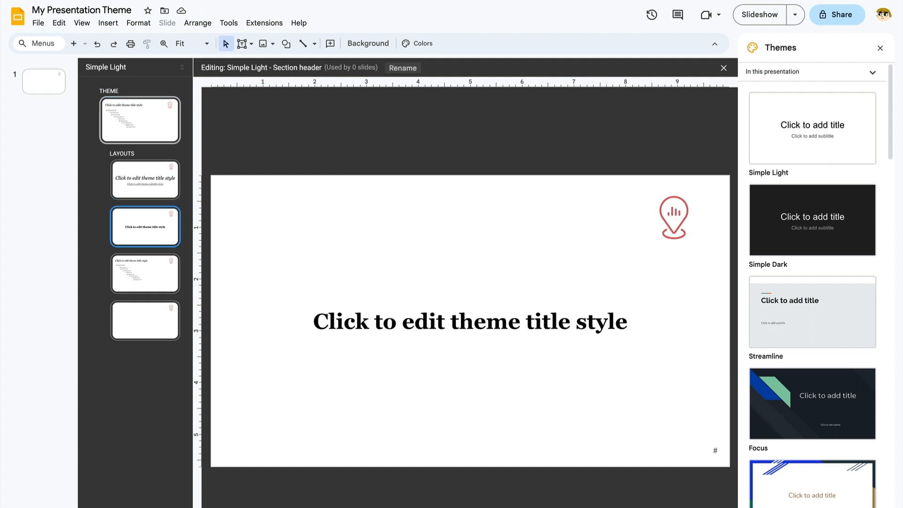
pyautogui.click(145, 321)
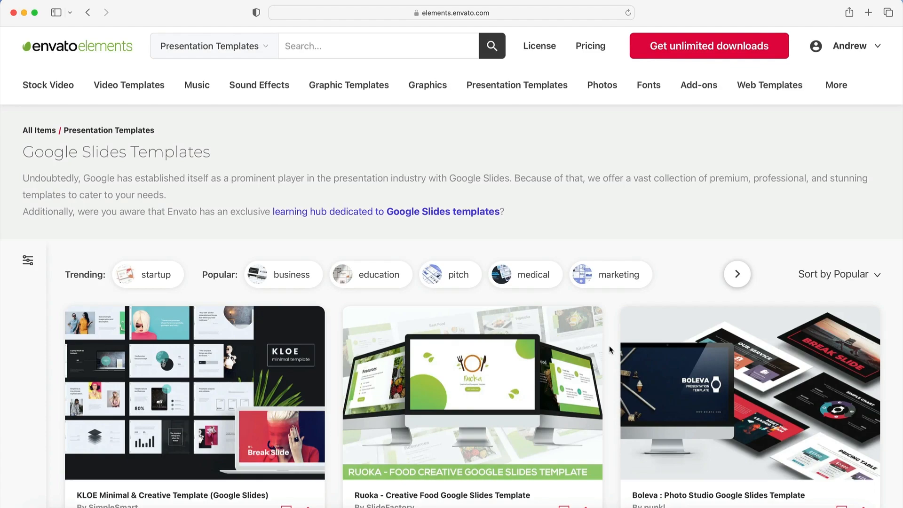
# - Scroll the Envato template grid down to Forward, Service Guide and Lite Kids
pyautogui.scroll(-3)
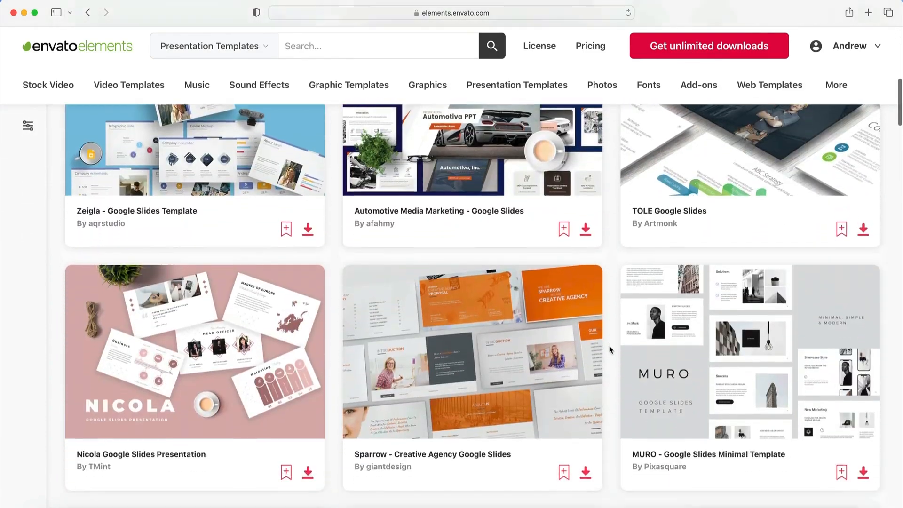
pyautogui.scroll(-3)
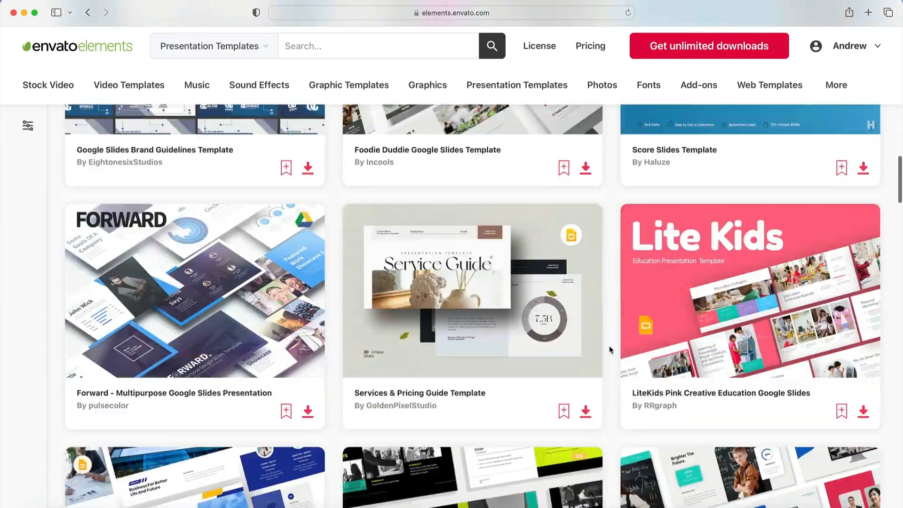